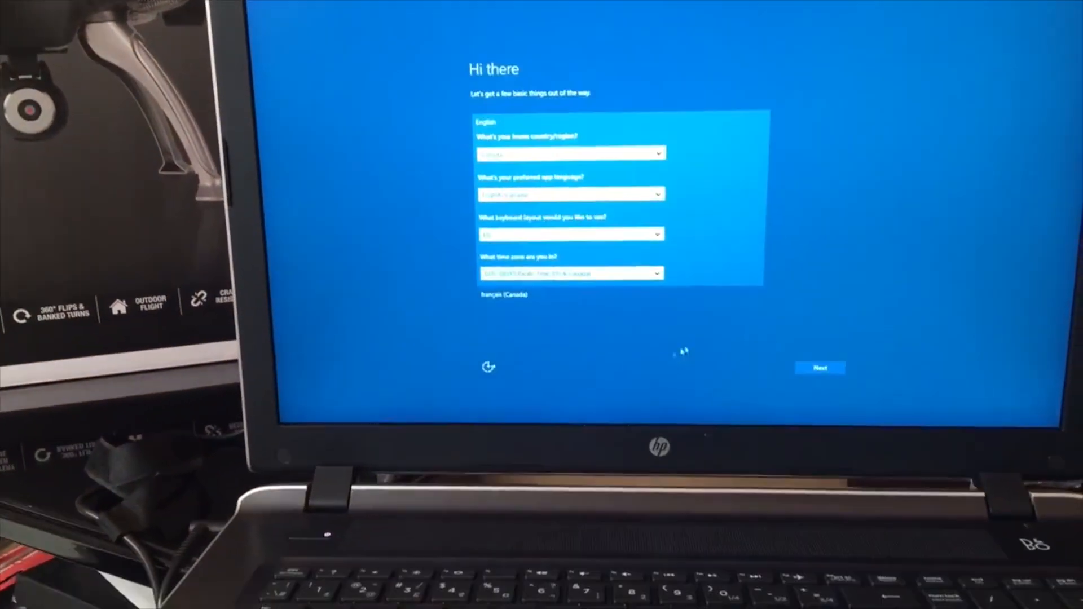
Keep the default country, language, keyboard and time zone choices and continue.
{"action": "left_click", "coordinate": [820, 367]}
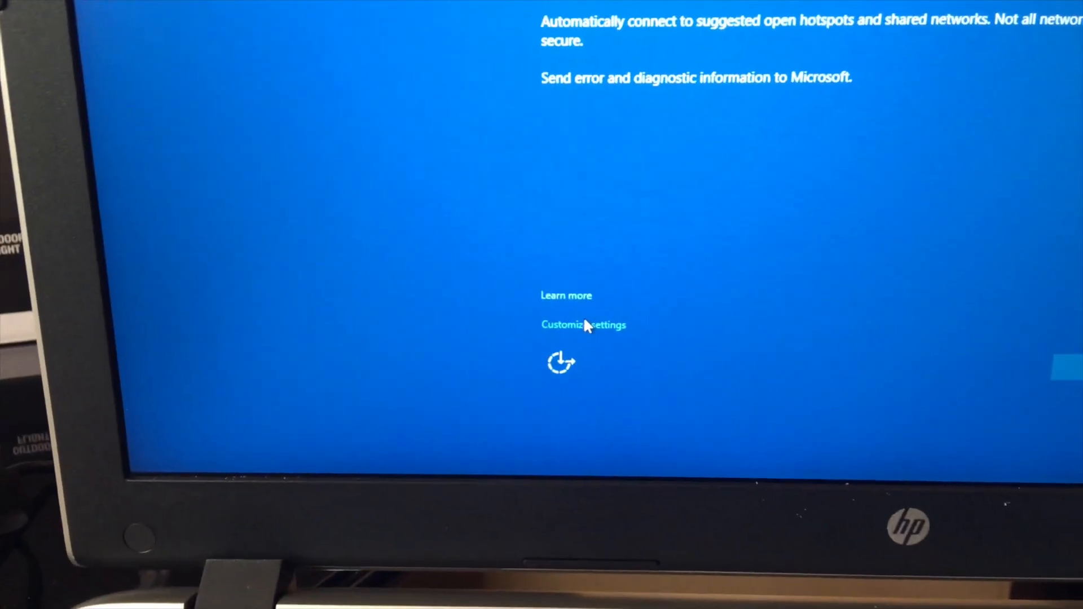
Customize the privacy settings, turn off the advertising ID, and continue.
{"action": "left_click", "coordinate": [582, 325]}
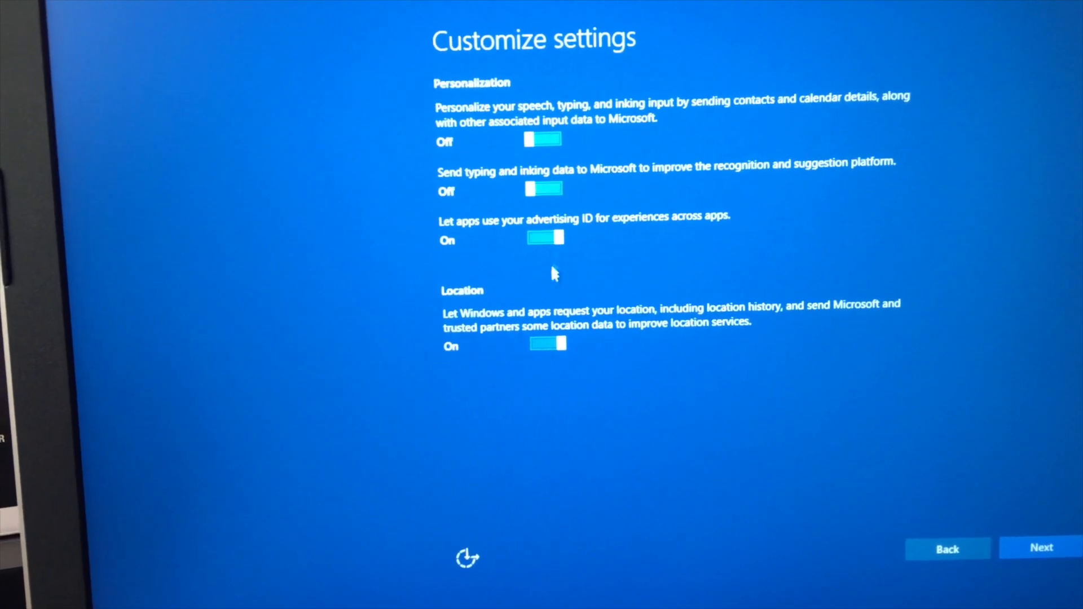
{"action": "left_click", "coordinate": [544, 237]}
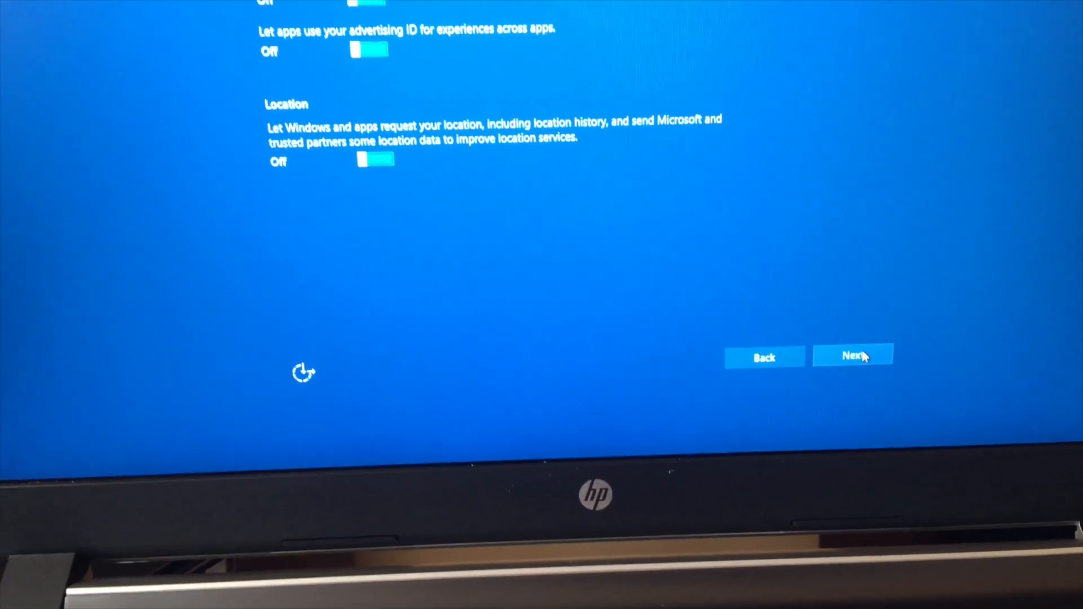
{"action": "left_click", "coordinate": [852, 357]}
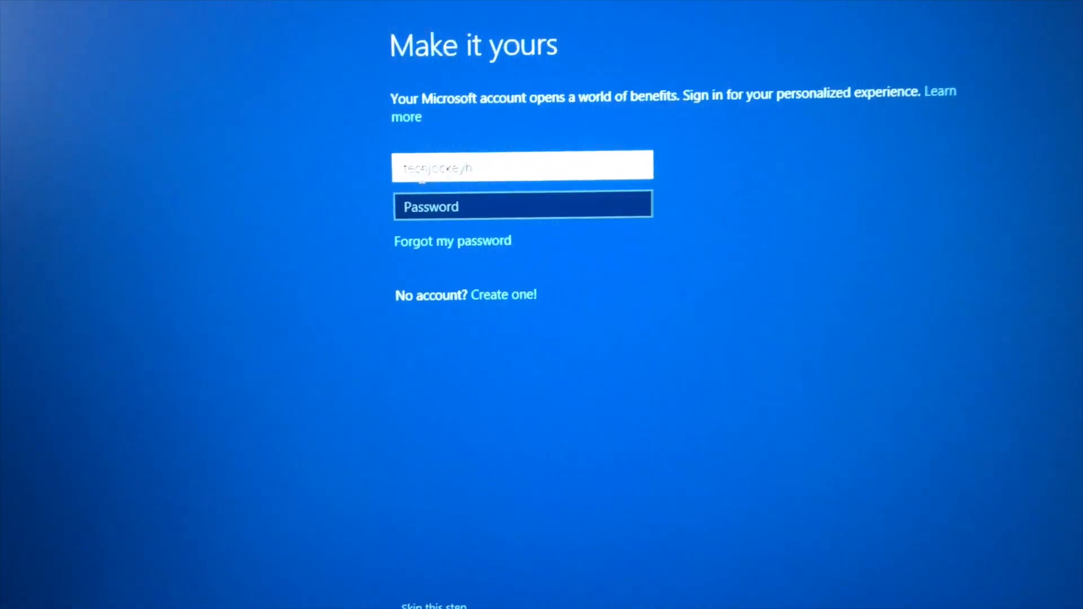
Create a local account instead of a Microsoft sign-in and skip HP registration.
{"action": "type", "text": "hd"}
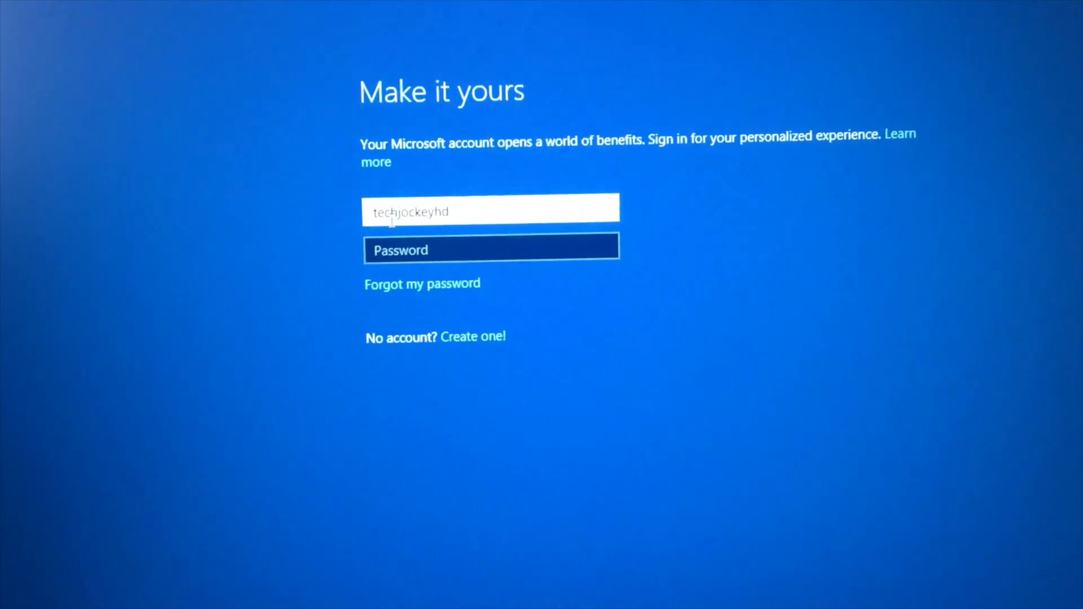
{"action": "type", "text": "@"}
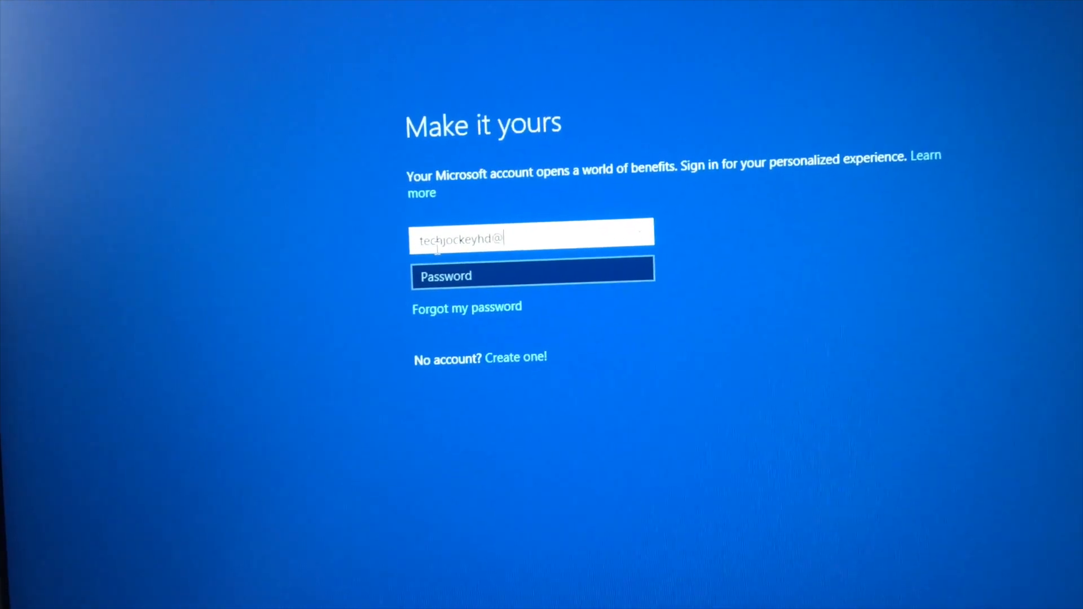
{"action": "left_click", "coordinate": [515, 358]}
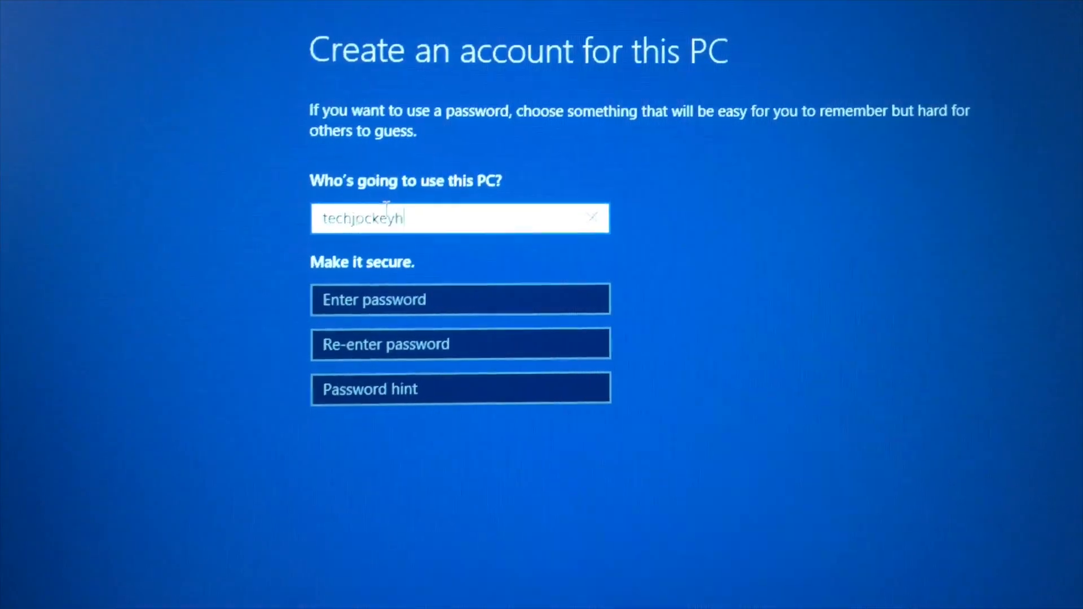
{"action": "type", "text": "d"}
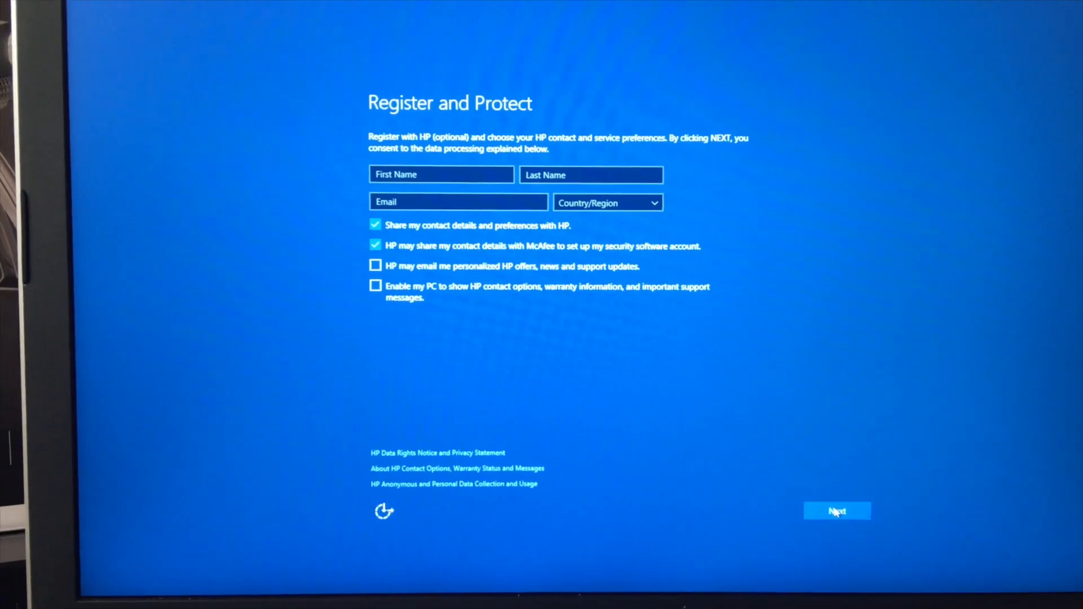
{"action": "left_click", "coordinate": [836, 510]}
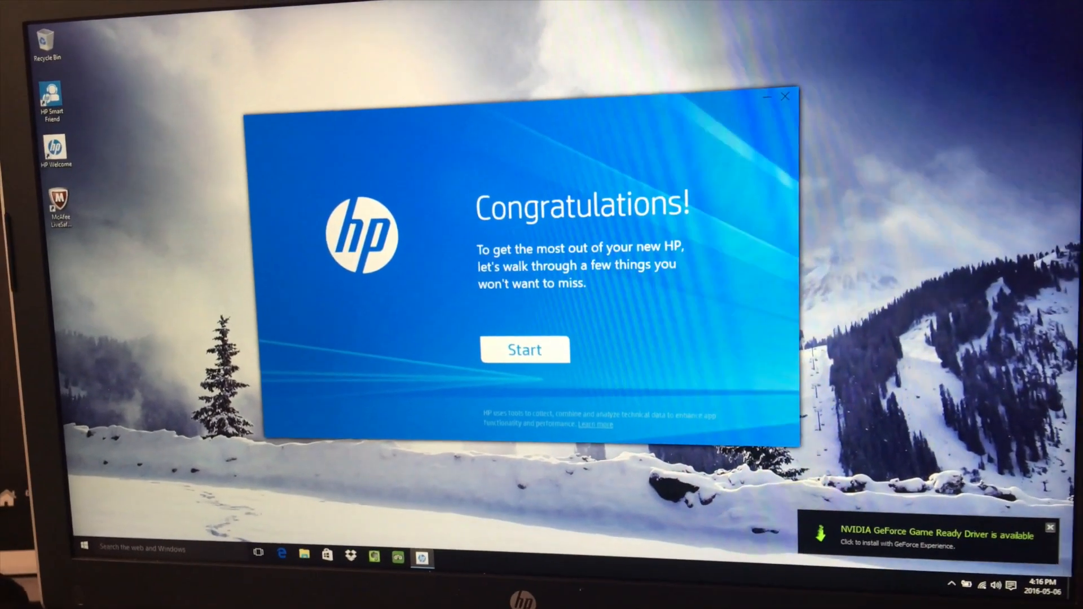
{"action": "mouse_move", "coordinate": [524, 346]}
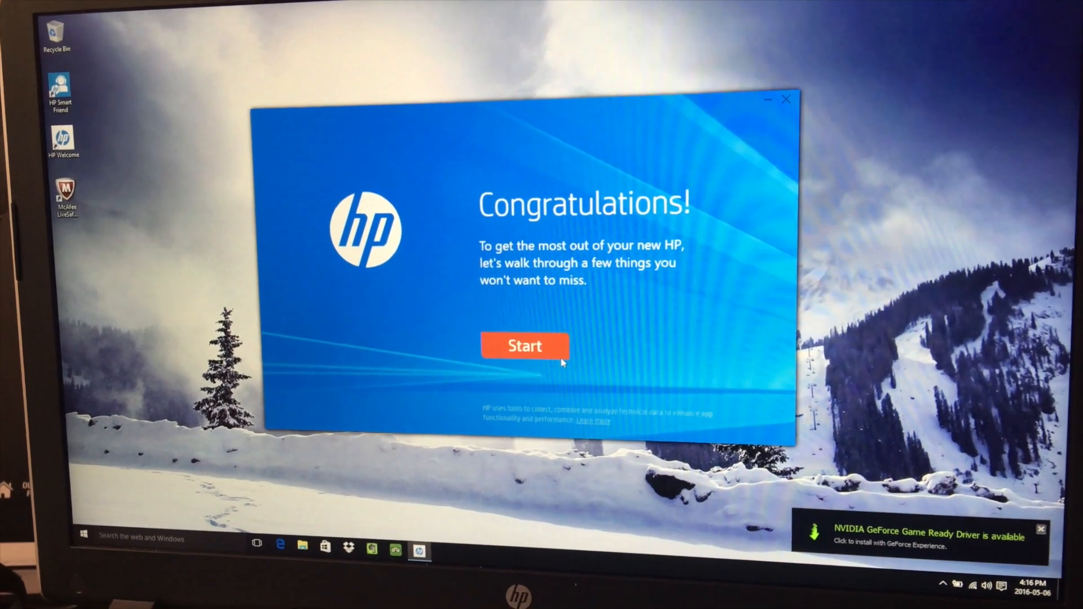
Run through the HP welcome tour past the Edge introduction and defer McAfee registration.
{"action": "left_click", "coordinate": [524, 345]}
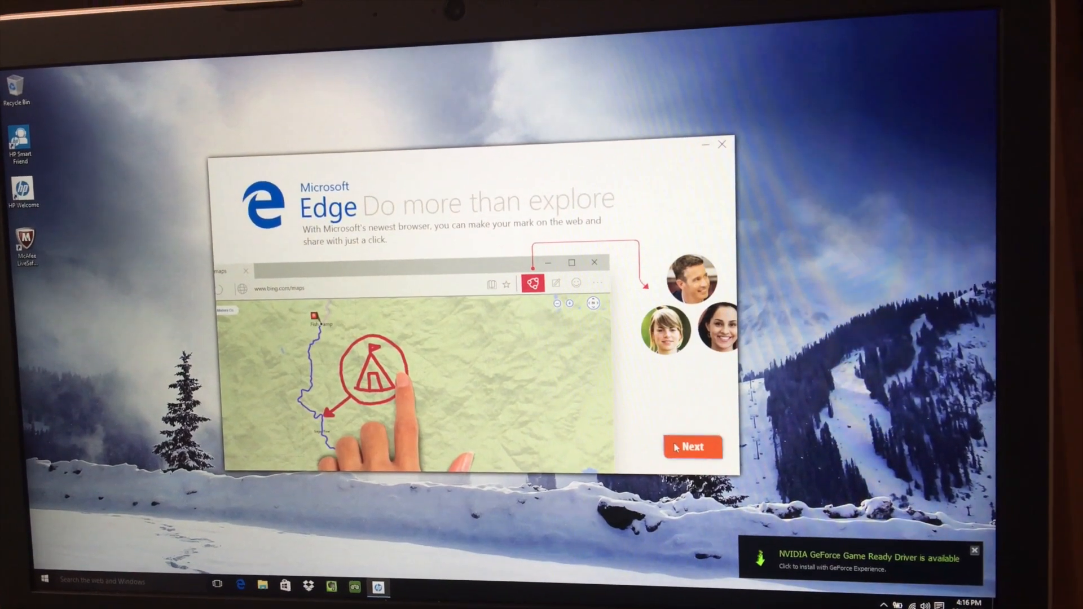
{"action": "left_click", "coordinate": [691, 446]}
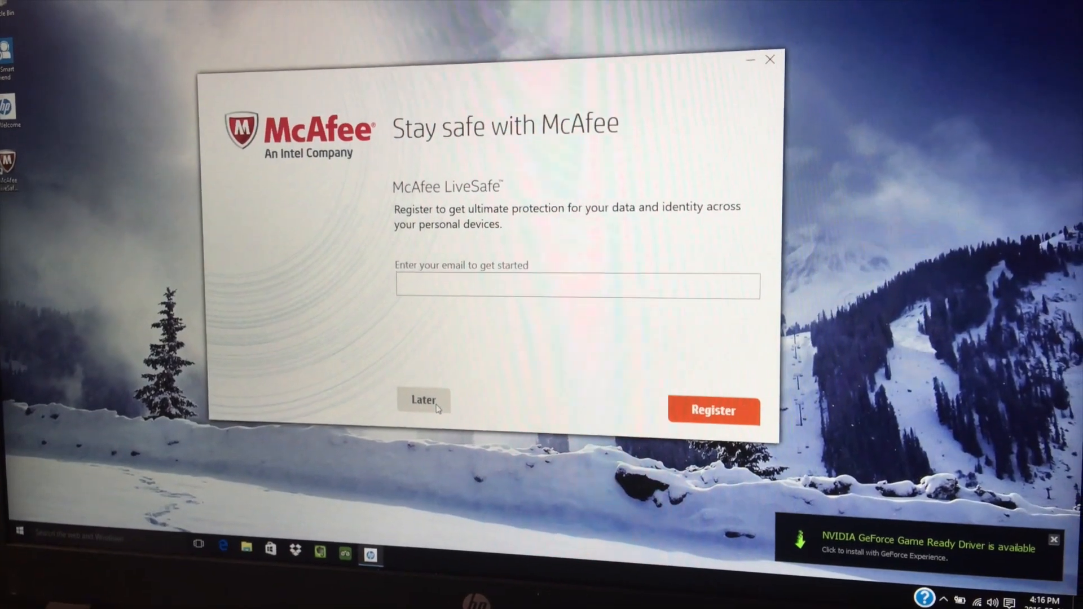
{"action": "left_click", "coordinate": [423, 399]}
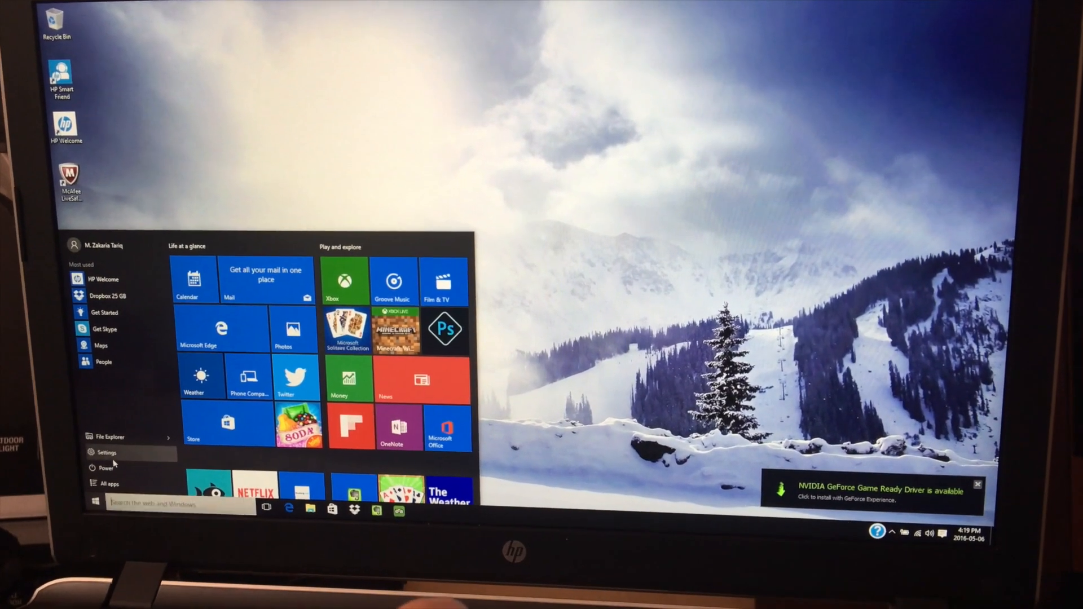
Check the System settings, then launch the NVIDIA Game Ready driver installer and allow it.
{"action": "left_click", "coordinate": [106, 452]}
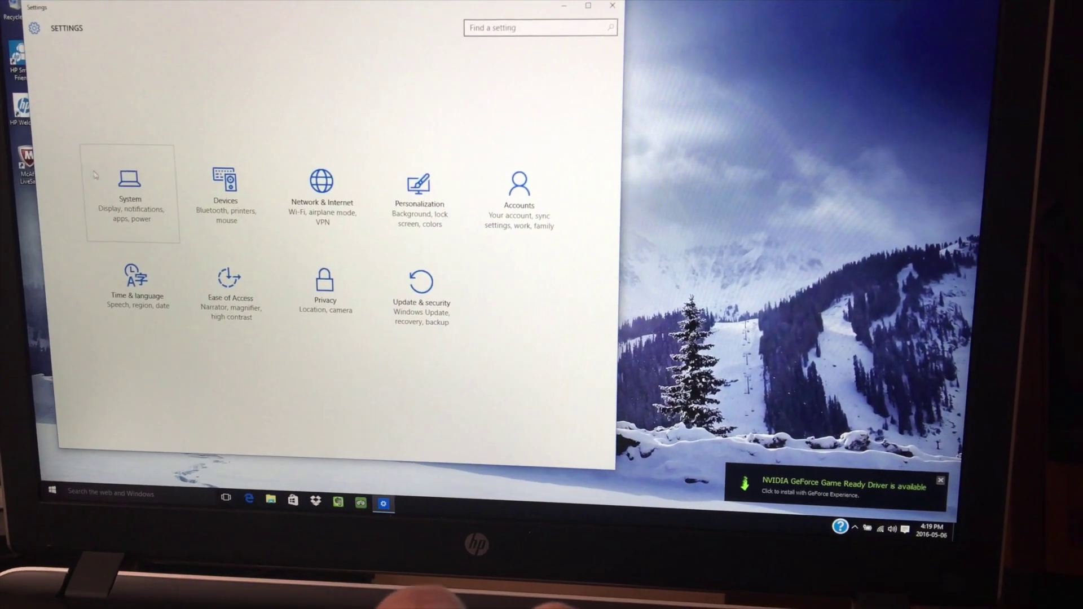
{"action": "left_click", "coordinate": [130, 190]}
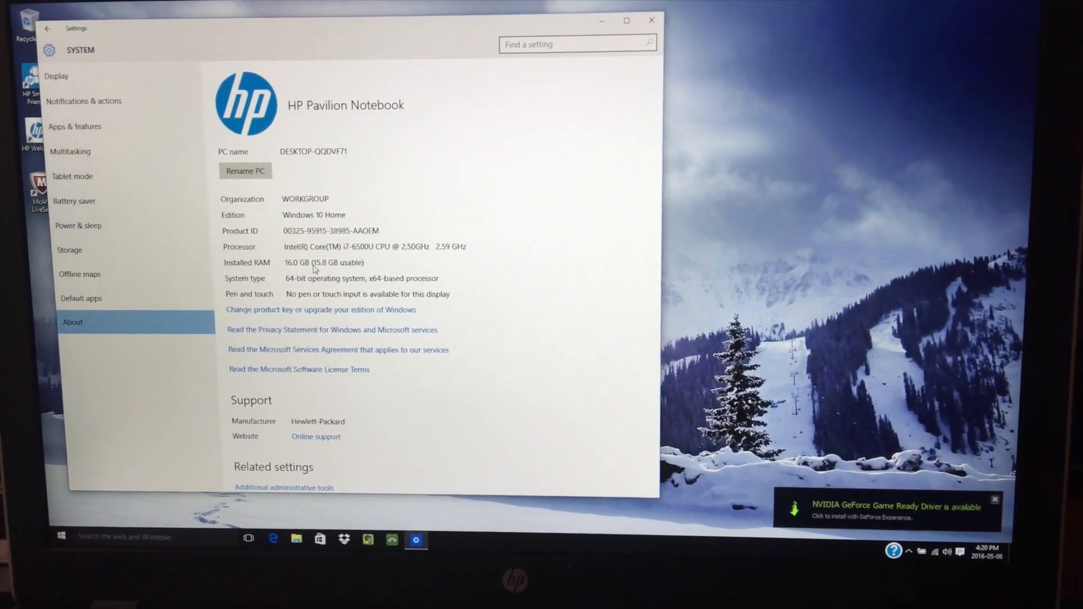
{"action": "left_click", "coordinate": [886, 507]}
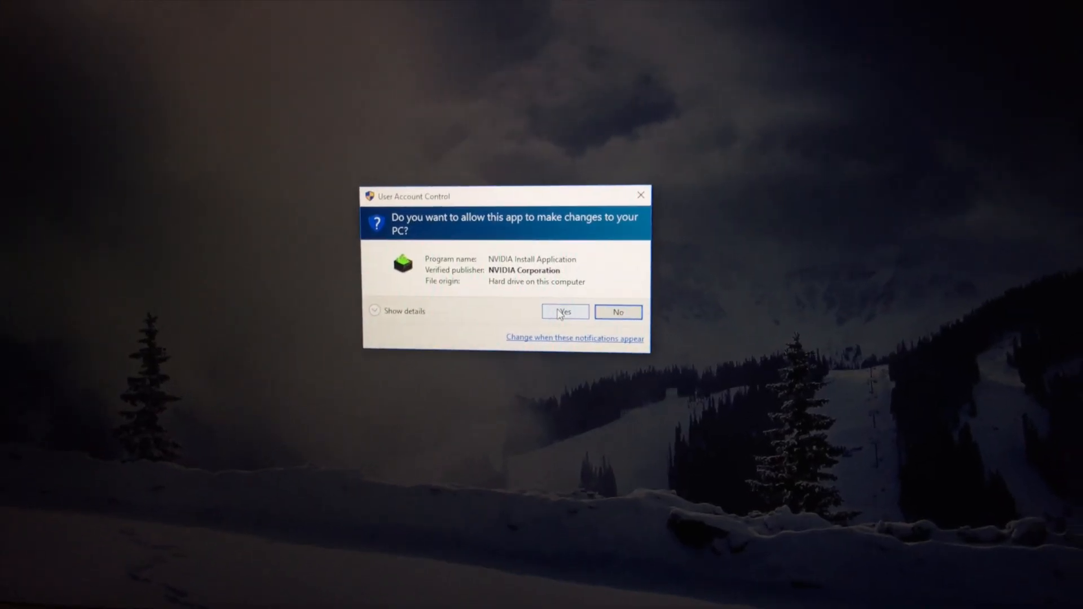
{"action": "left_click", "coordinate": [564, 311]}
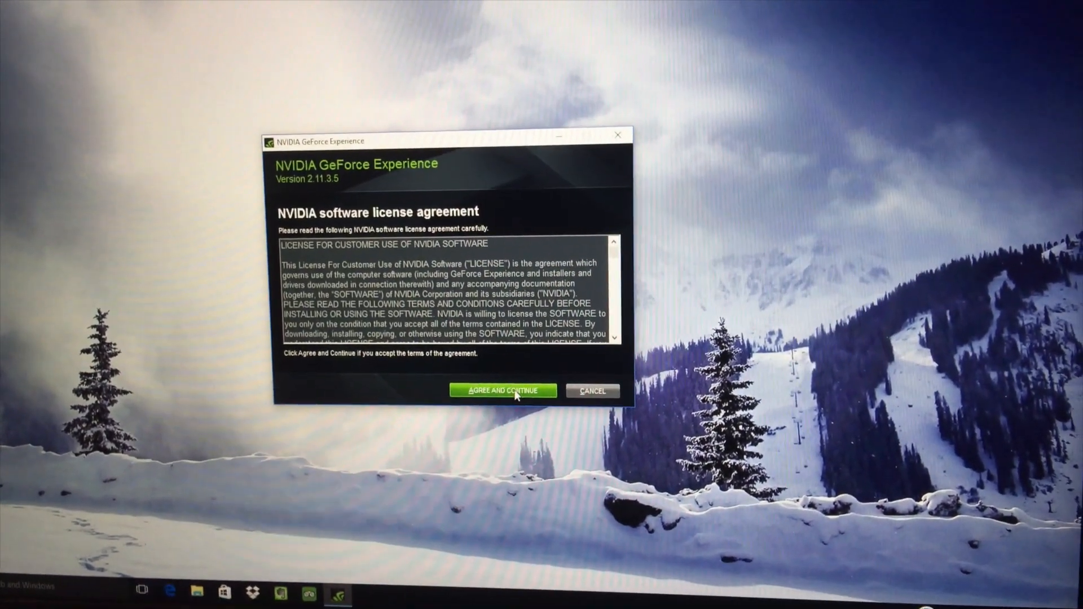
Agree to the NVIDIA GeForce Experience software license and continue installing.
{"action": "left_click", "coordinate": [502, 390]}
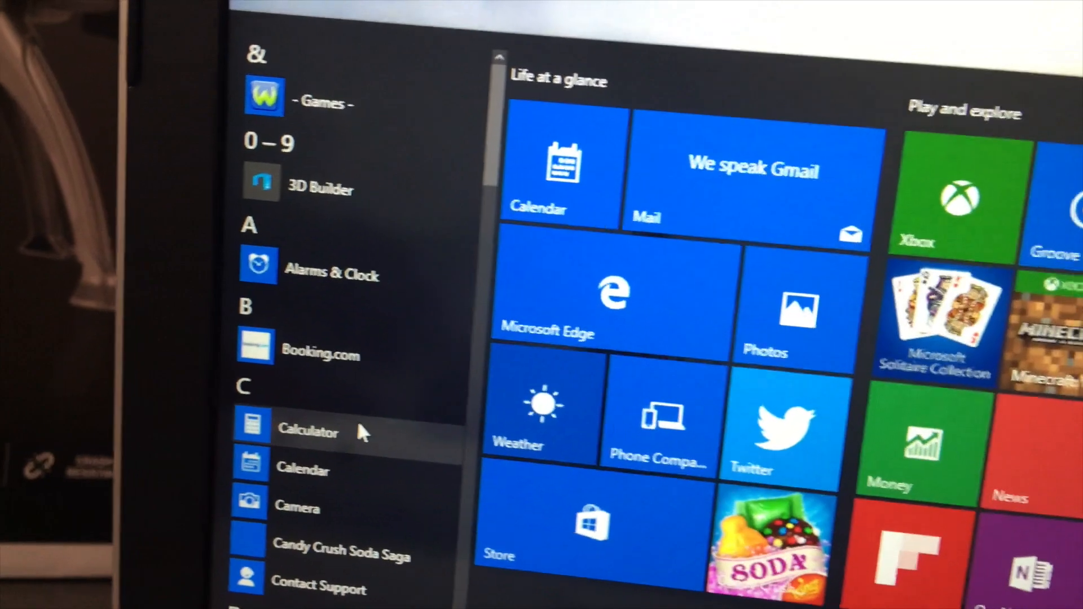
Expand the Games folder in the Start menu app list and launch its first game.
{"action": "scroll", "scroll_direction": "down", "scroll_amount": 3}
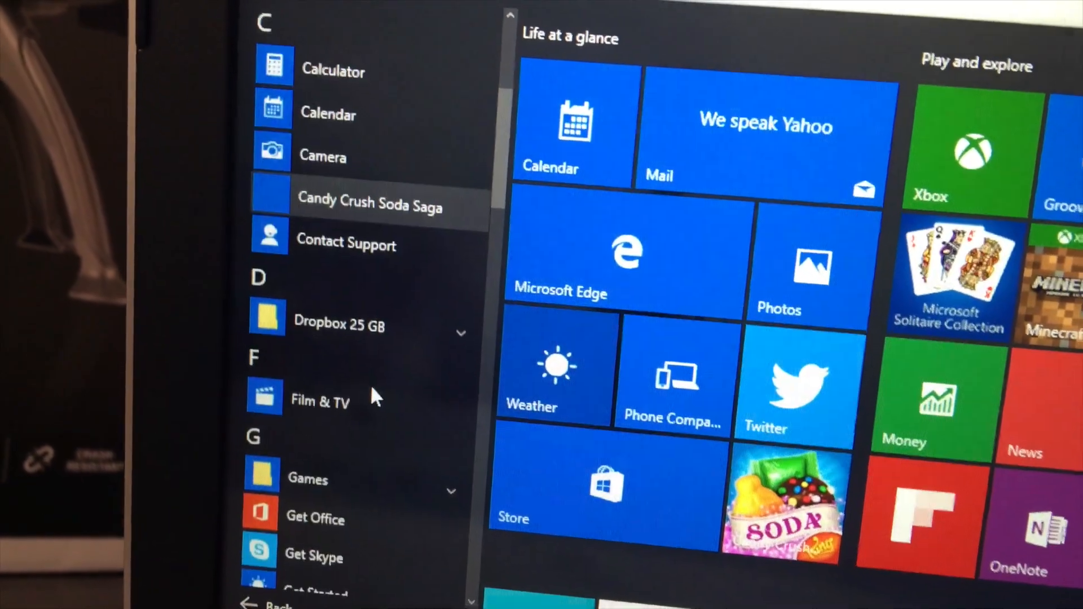
{"action": "scroll", "scroll_direction": "down", "scroll_amount": 3}
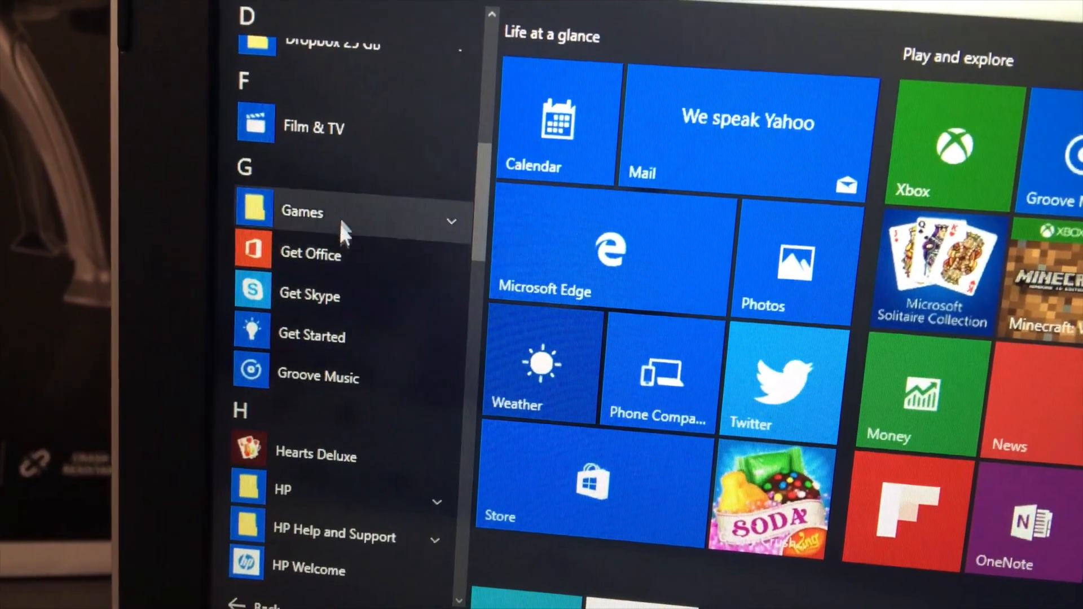
{"action": "left_click", "coordinate": [302, 212]}
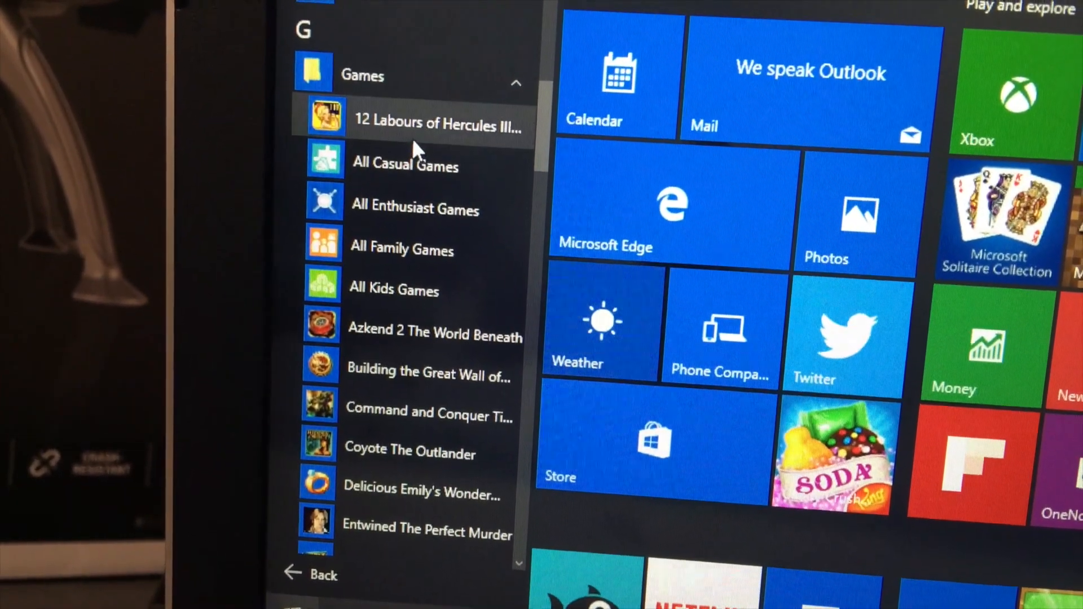
{"action": "scroll", "scroll_direction": "down", "scroll_amount": 3}
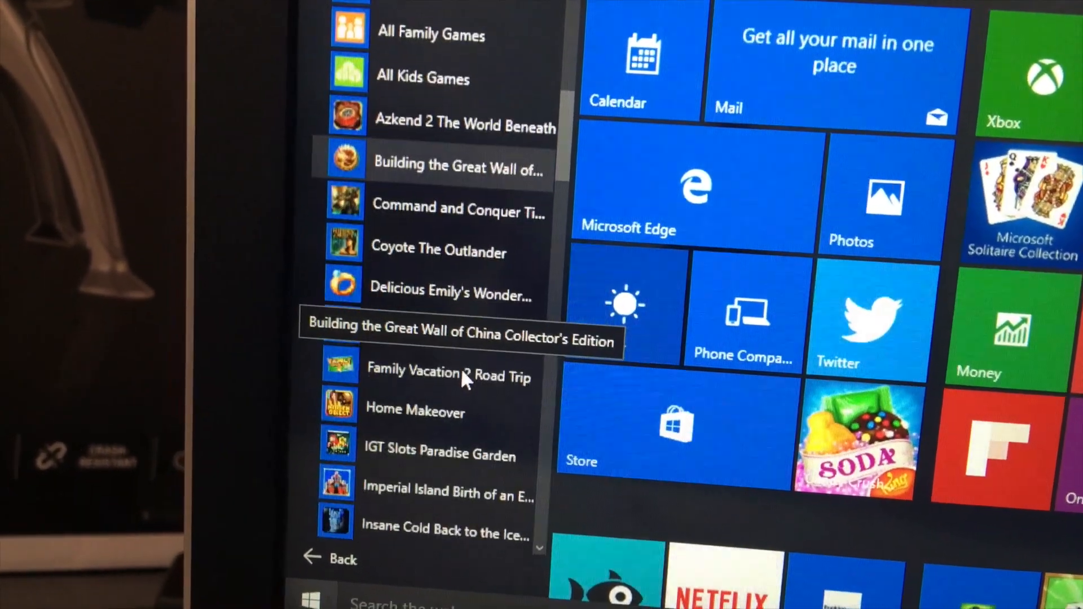
{"action": "scroll", "scroll_direction": "up", "scroll_amount": 3}
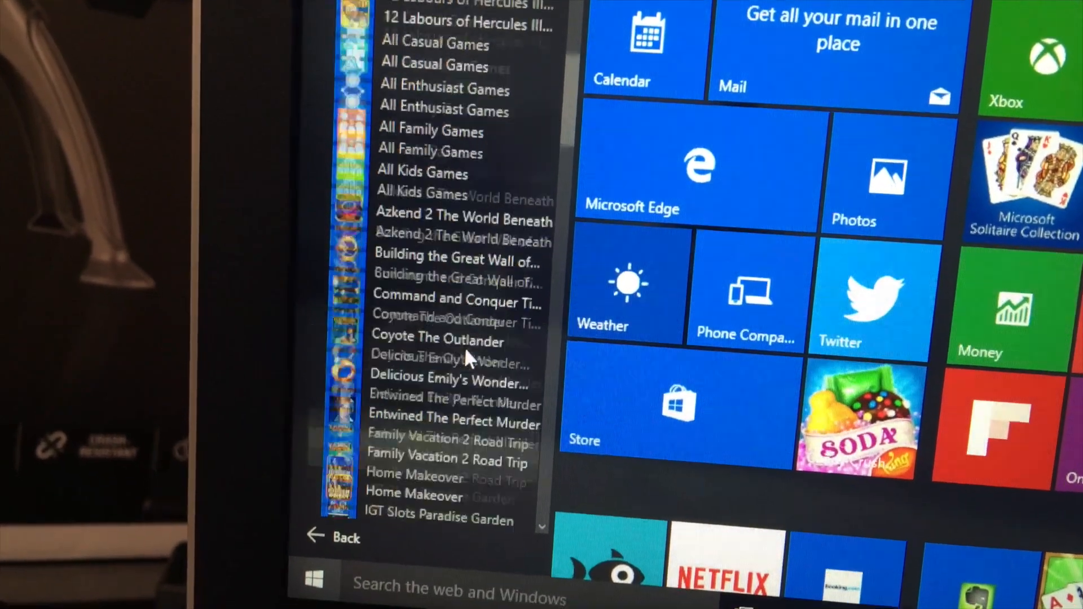
{"action": "scroll", "scroll_direction": "up", "scroll_amount": 3}
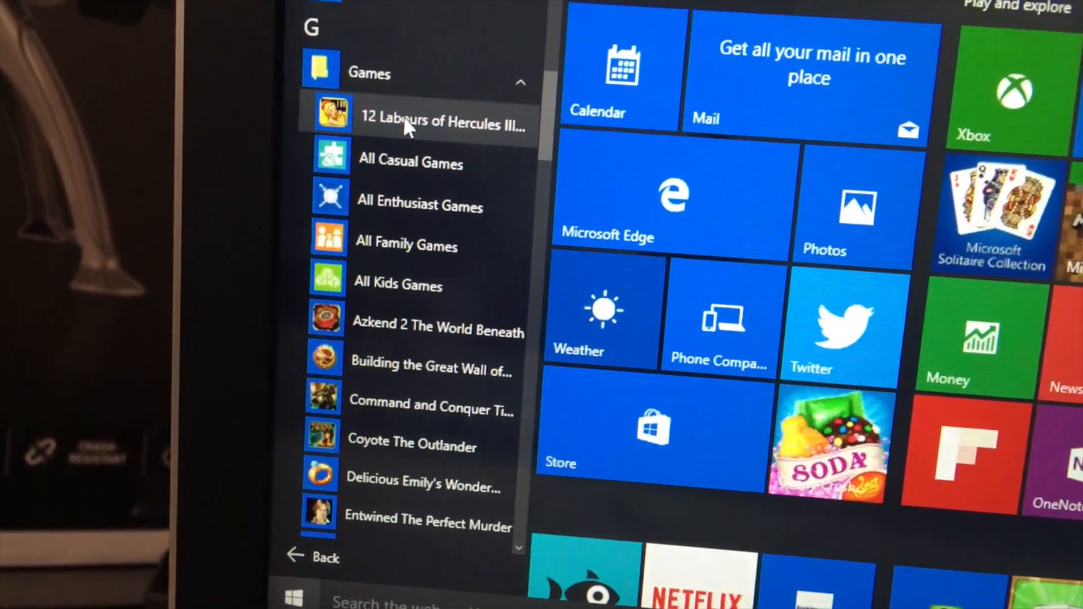
{"action": "left_click", "coordinate": [442, 123]}
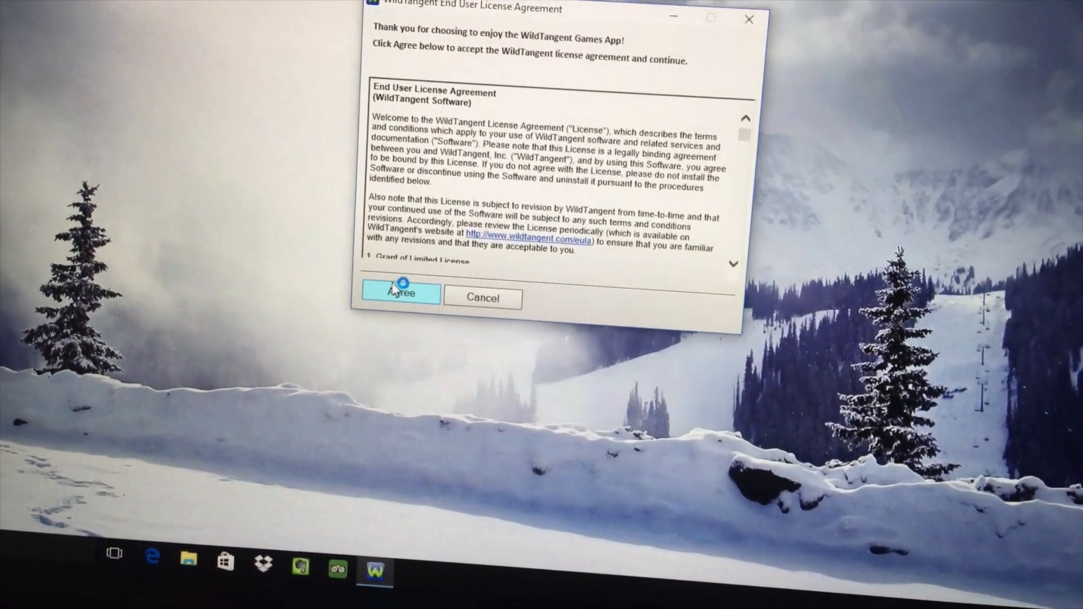
Agree to the WildTangent end user license agreement.
{"action": "left_click", "coordinate": [401, 298]}
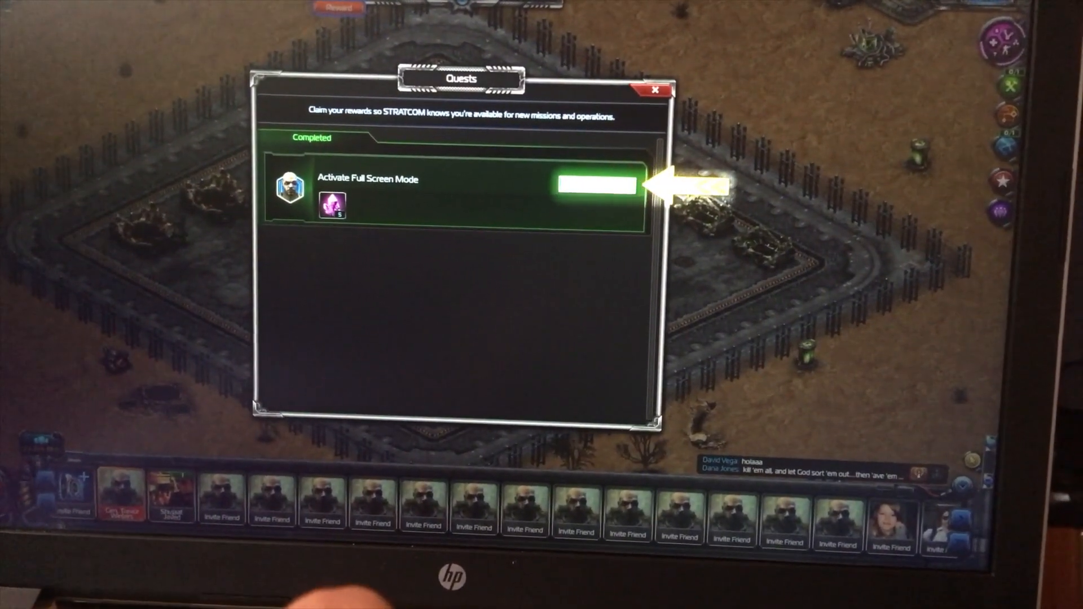
Claim the full-screen quest reward, build a Vault, and claim the Build Vault reward.
{"action": "left_click", "coordinate": [597, 185]}
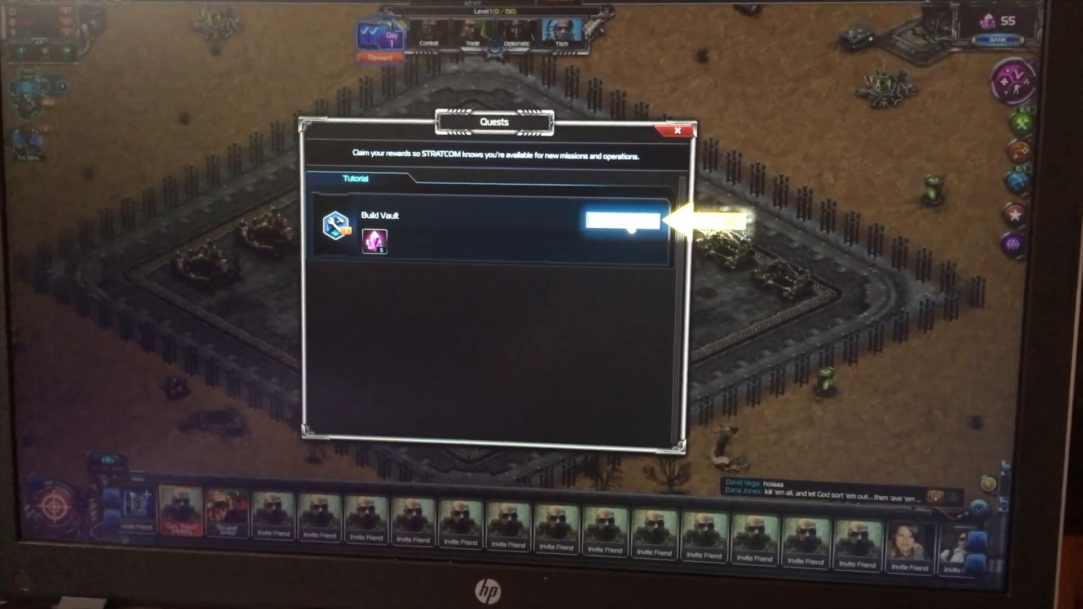
{"action": "left_click", "coordinate": [620, 221]}
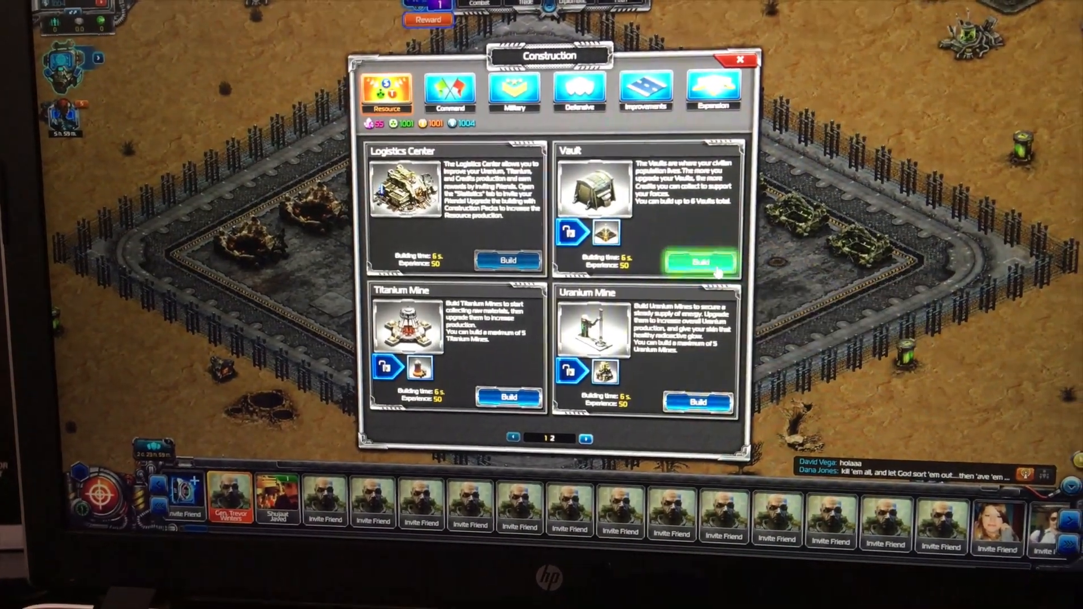
{"action": "left_click", "coordinate": [697, 261]}
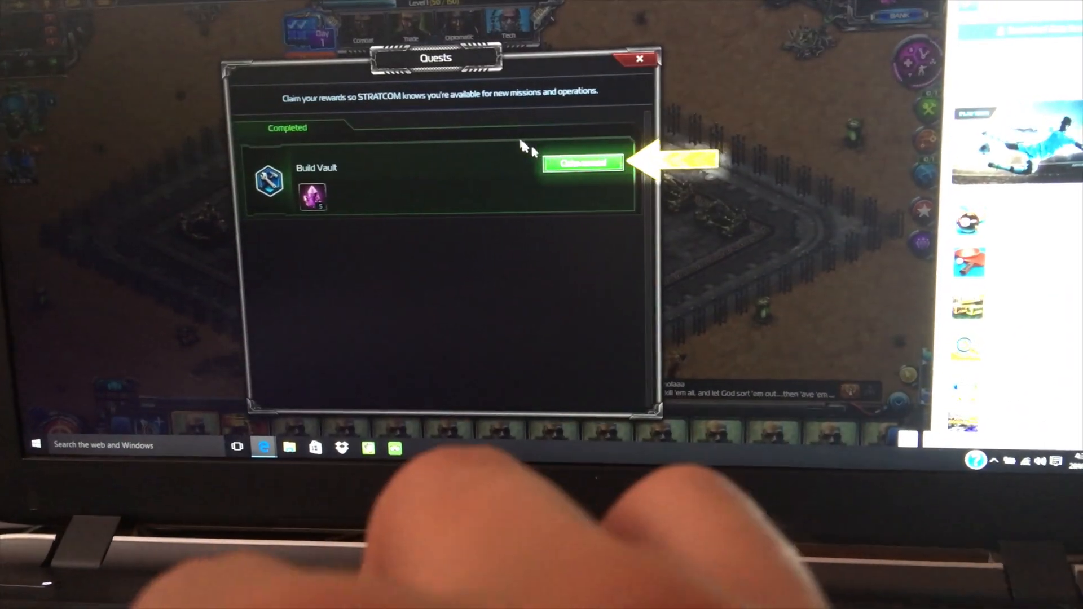
{"action": "left_click", "coordinate": [583, 162]}
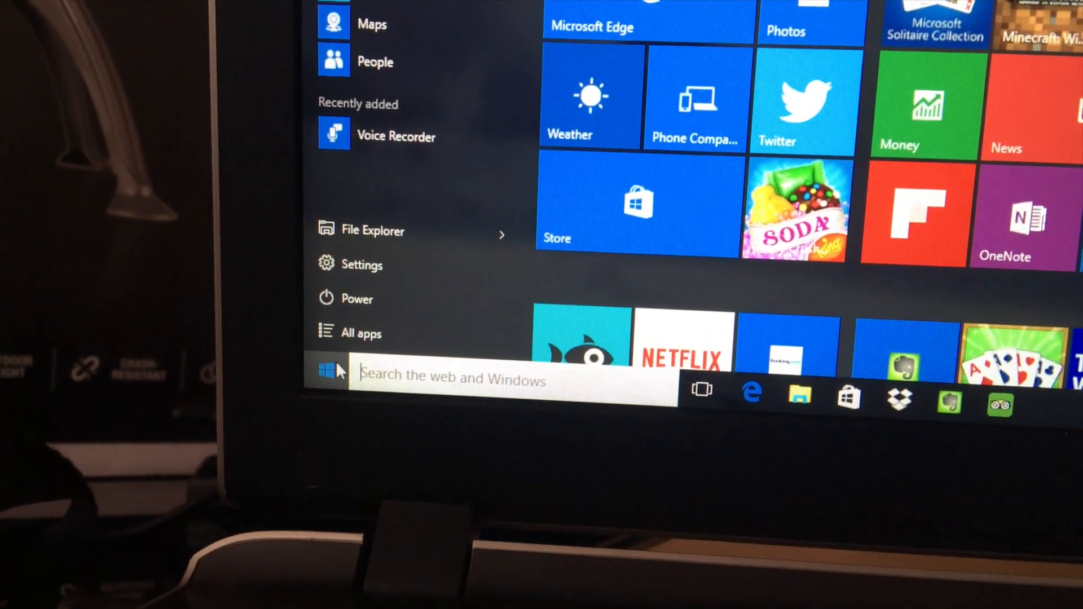
Bring up the Start menu's power options to shut down the PC.
{"action": "left_click", "coordinate": [357, 298]}
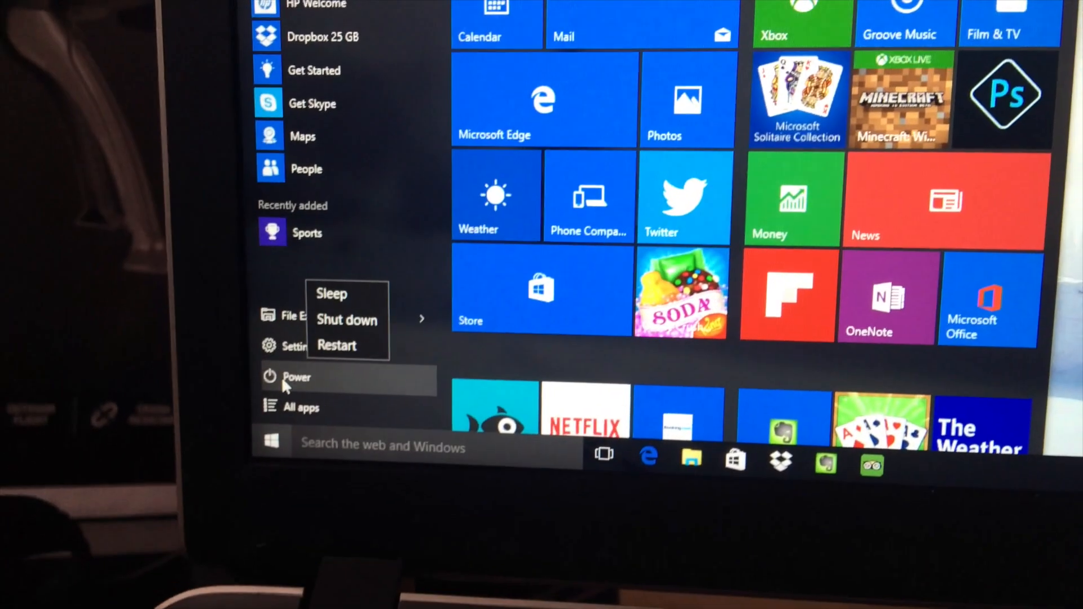
{"action": "mouse_move", "coordinate": [369, 282]}
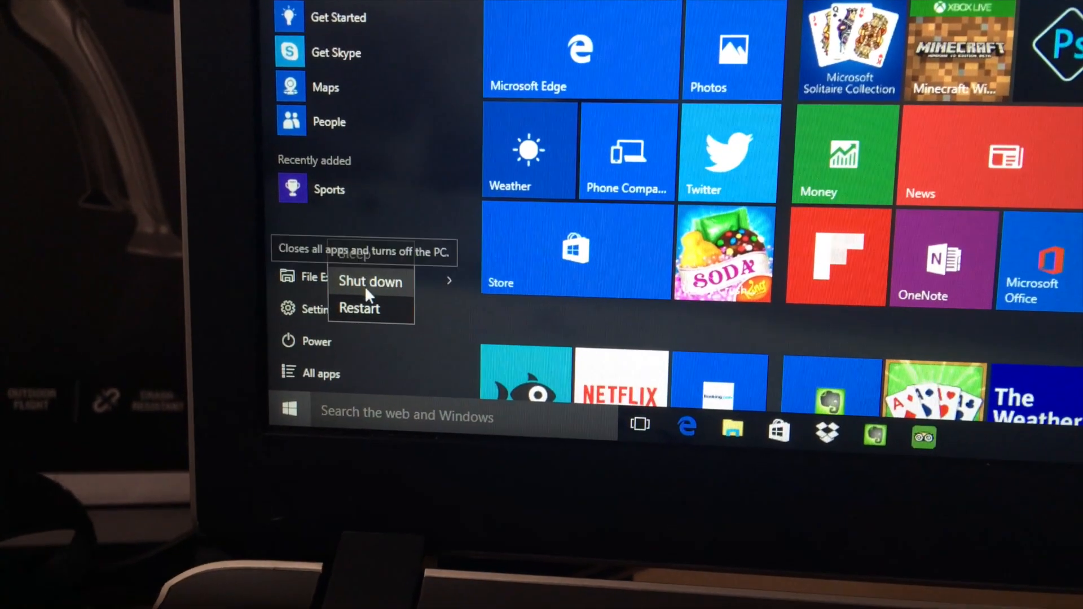